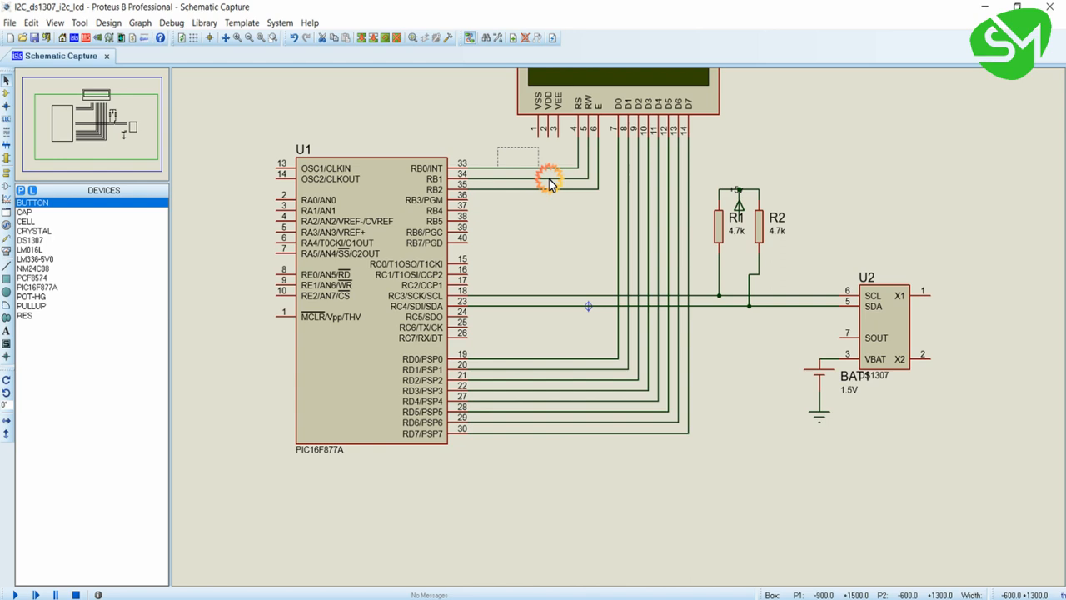
# Step: Zoom the page 6 datasheet view out from 198% to 100% to fit the X1–VCC pin table
pyautogui.click(874, 325)
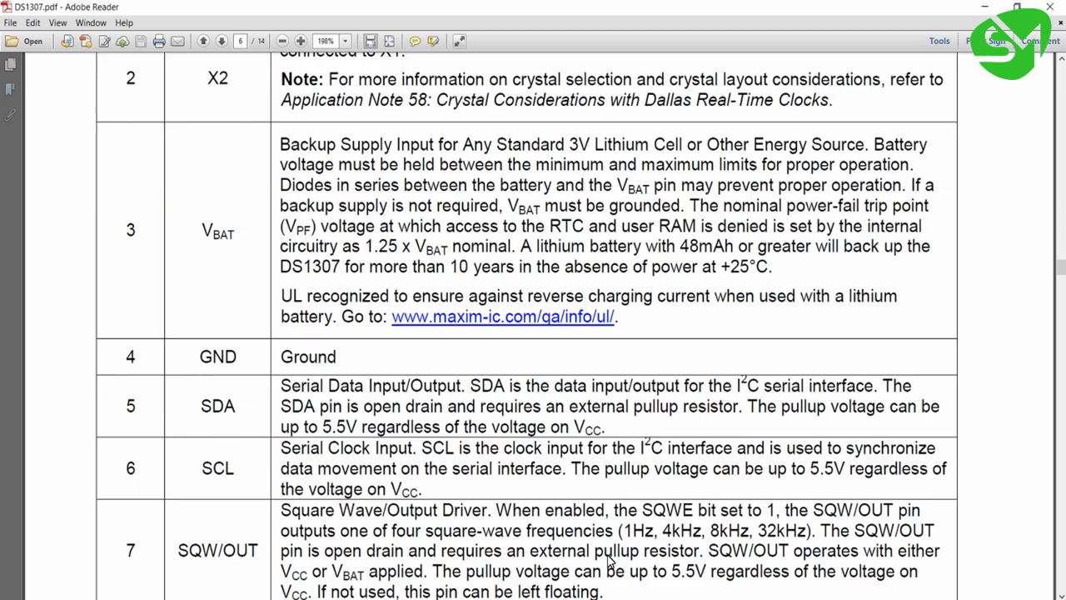
pyautogui.click(281, 41)
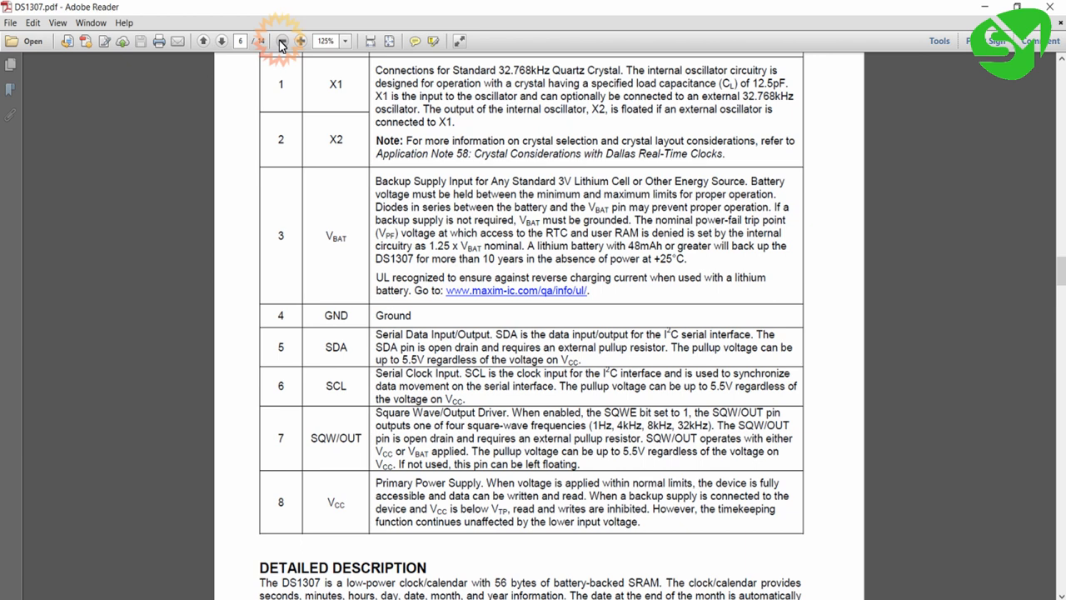
pyautogui.click(282, 40)
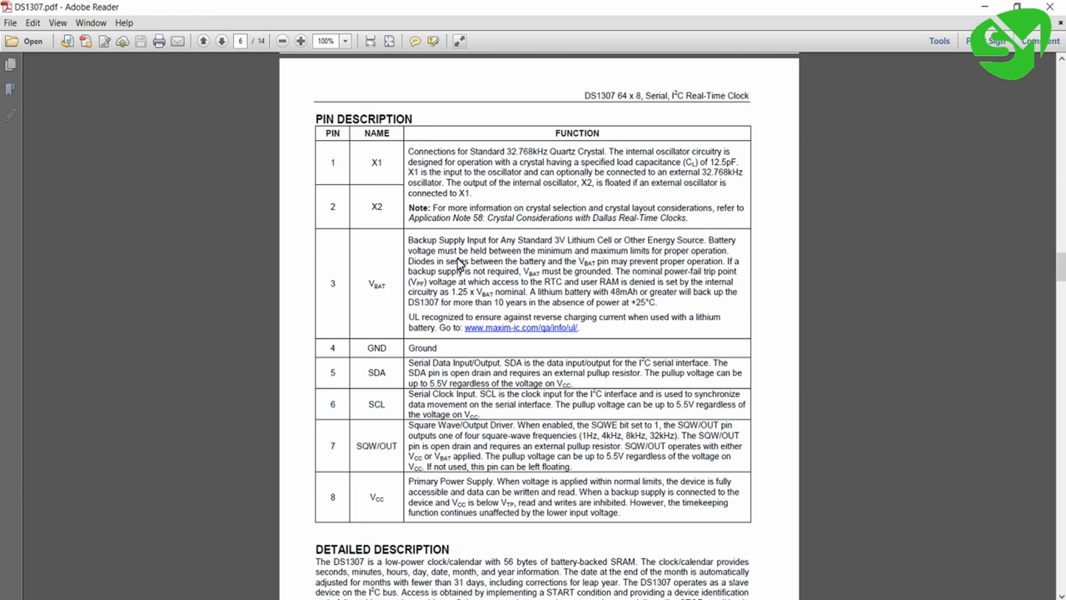
pyautogui.moveTo(370, 206)
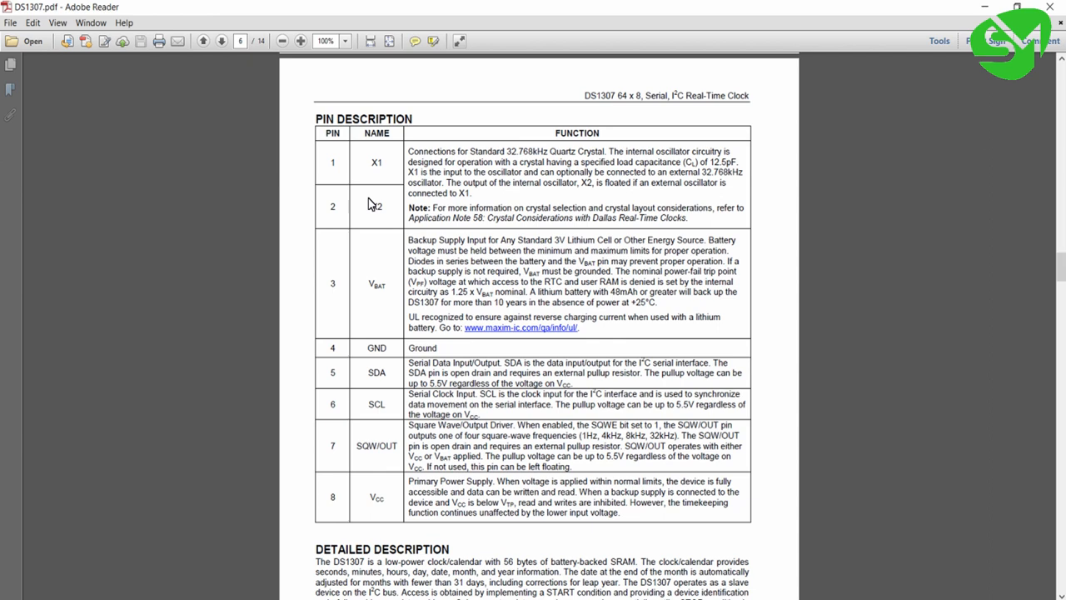
pyautogui.moveTo(350, 184)
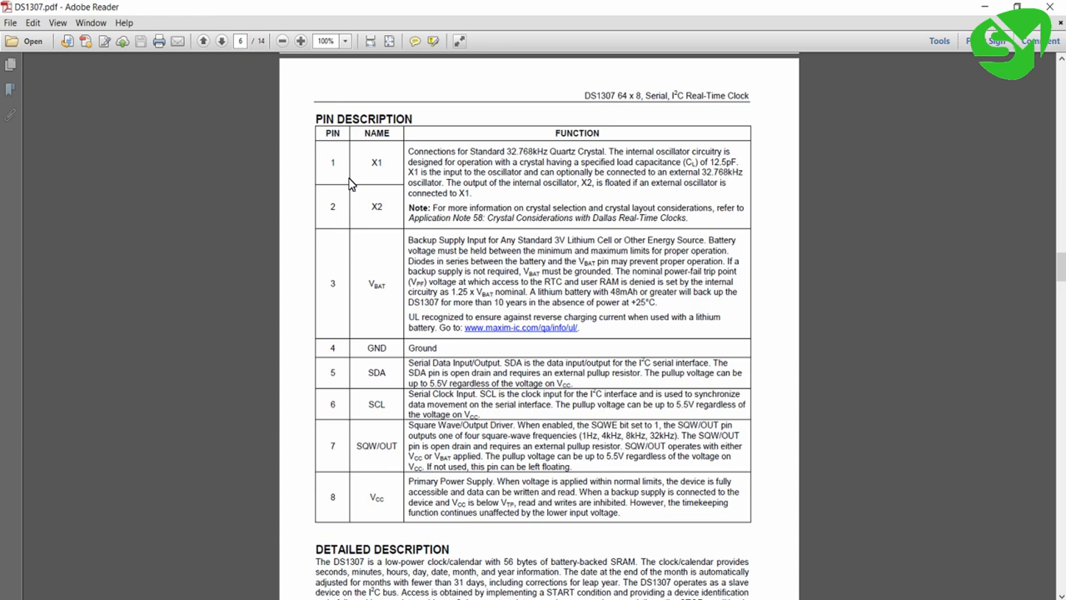
pyautogui.doubleClick(520, 151)
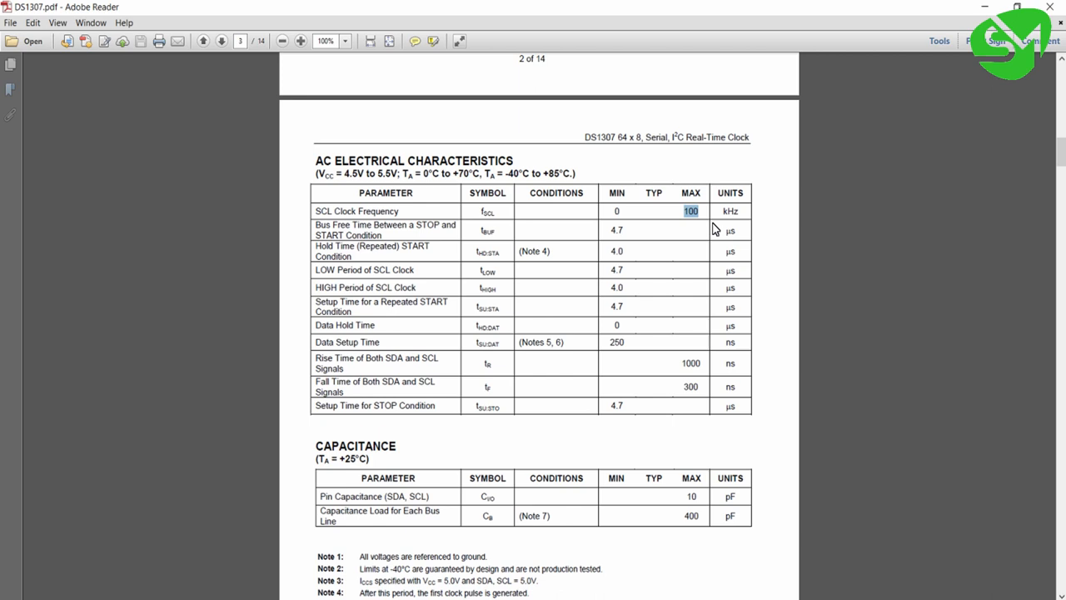
# Step: Turn to page 3's AC characteristics, showing the 100 kHz maximum SCL clock frequency
pyautogui.click(202, 39)
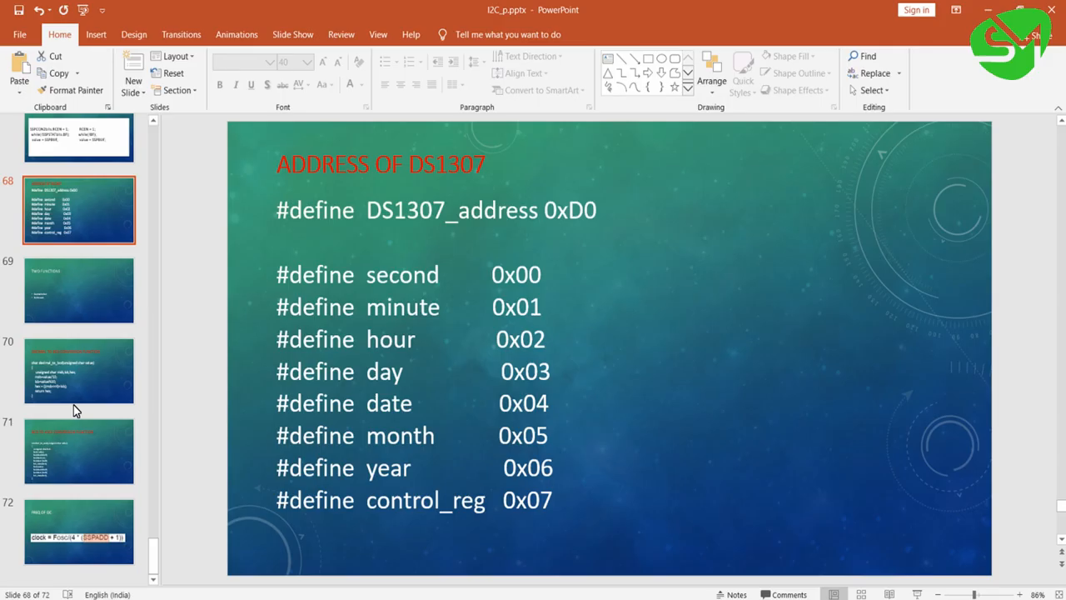
# Step: Show slide 69 'Two Functions', select its bullet list, then advance to slide 70
pyautogui.click(79, 371)
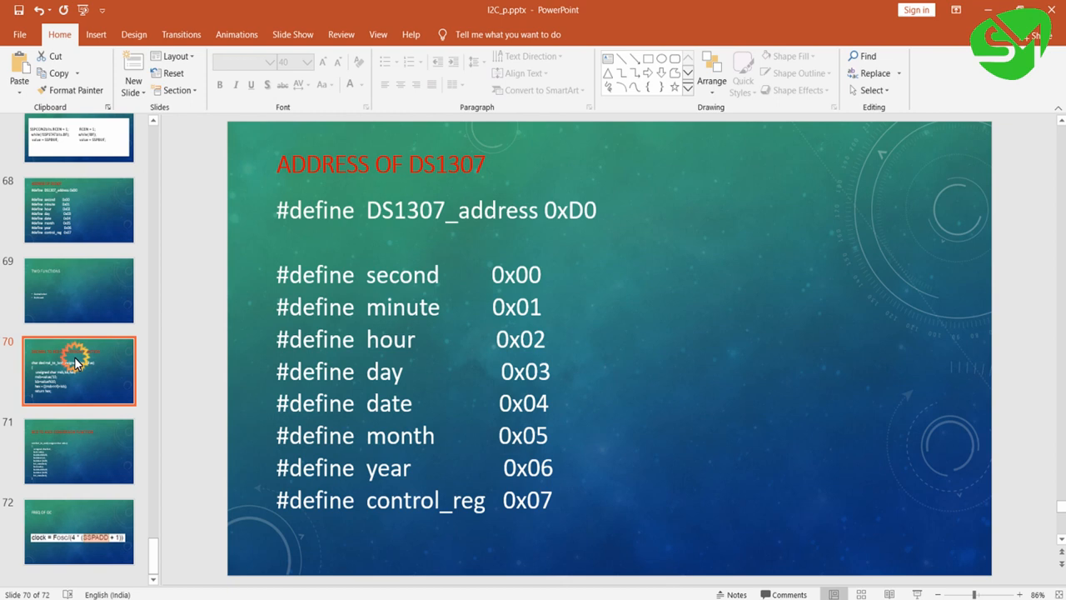
pyautogui.click(79, 290)
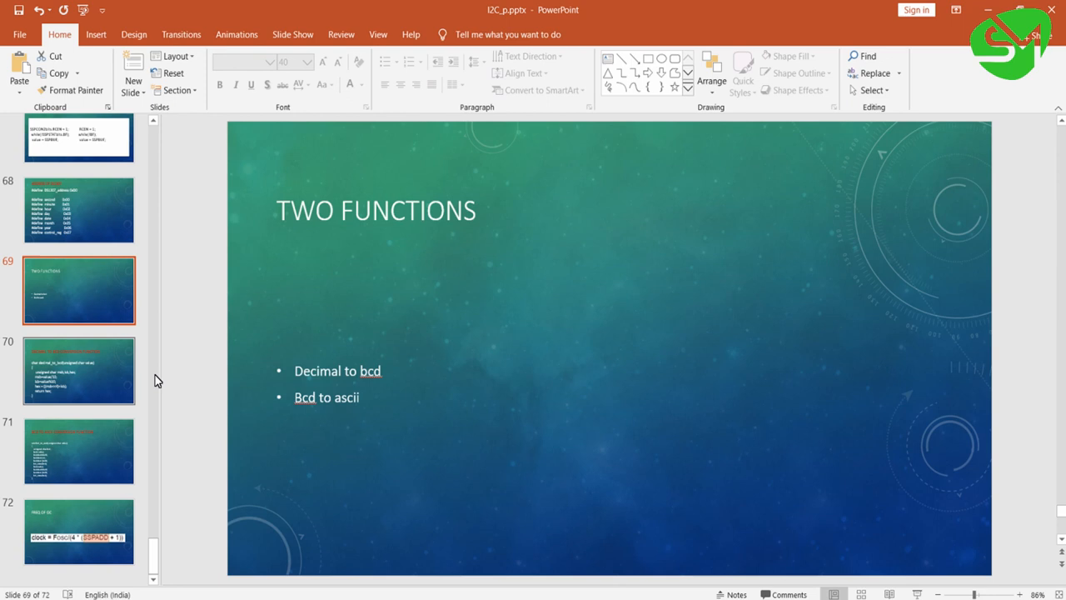
pyautogui.click(340, 397)
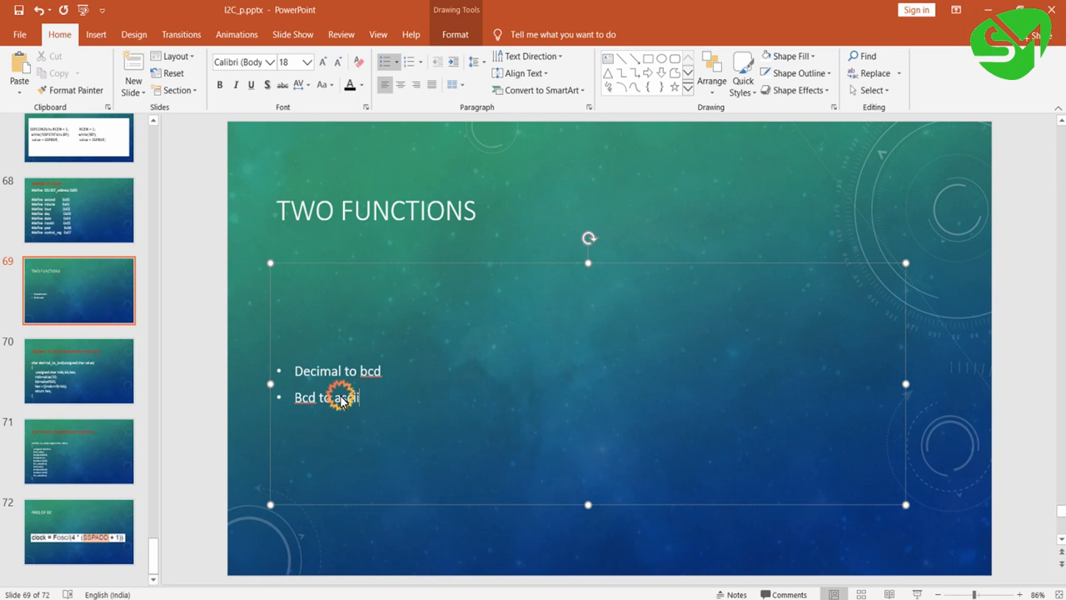
pyautogui.click(79, 370)
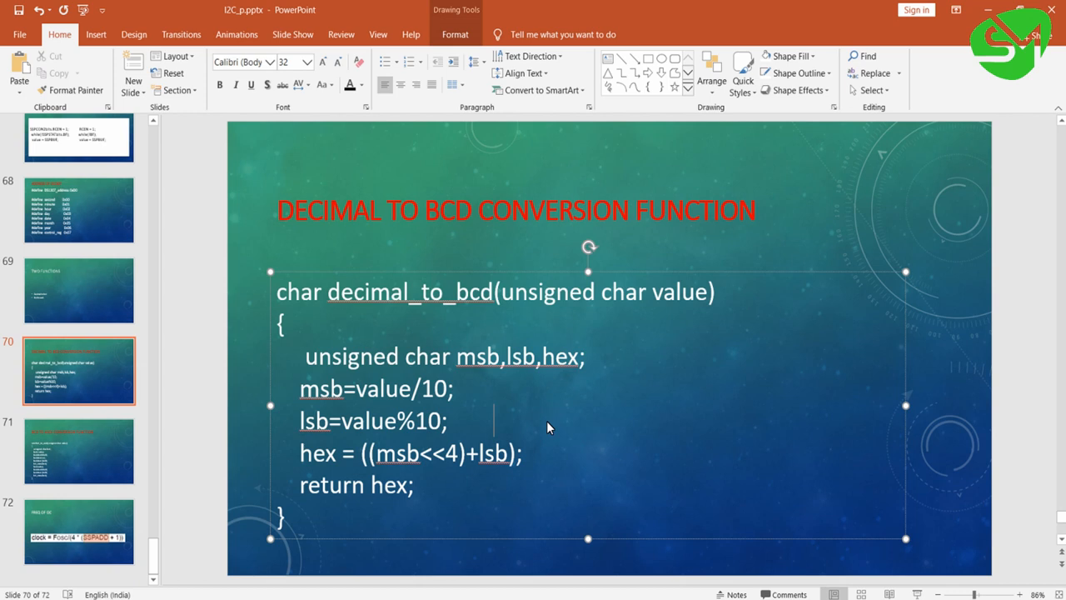
pyautogui.moveTo(709, 301)
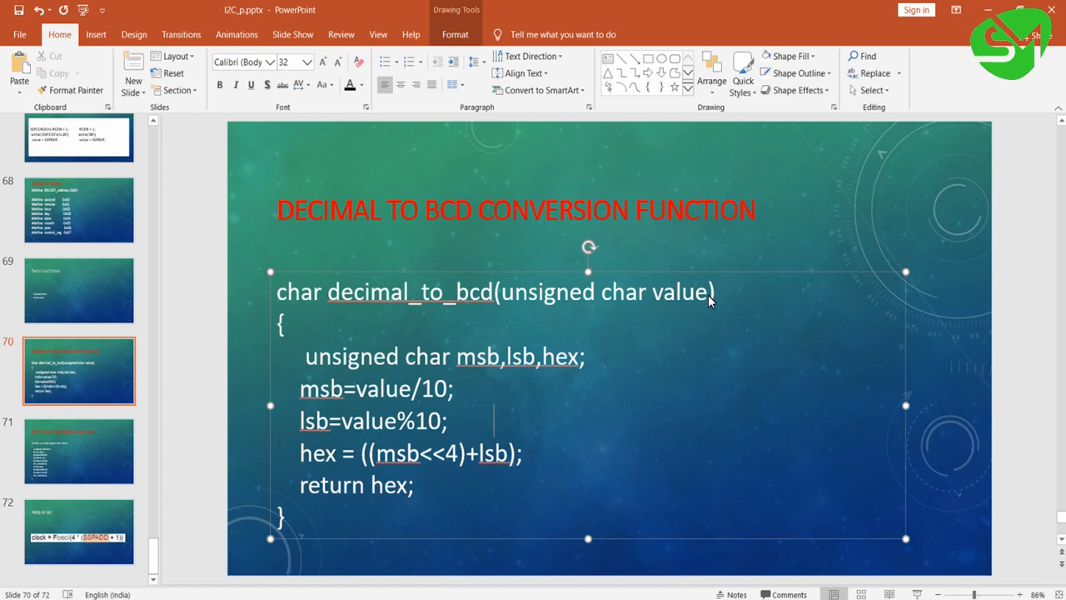
# Step: Highlight the char return type and first line of slide 71's bcd_to_ascii function
pyautogui.doubleClick(299, 292)
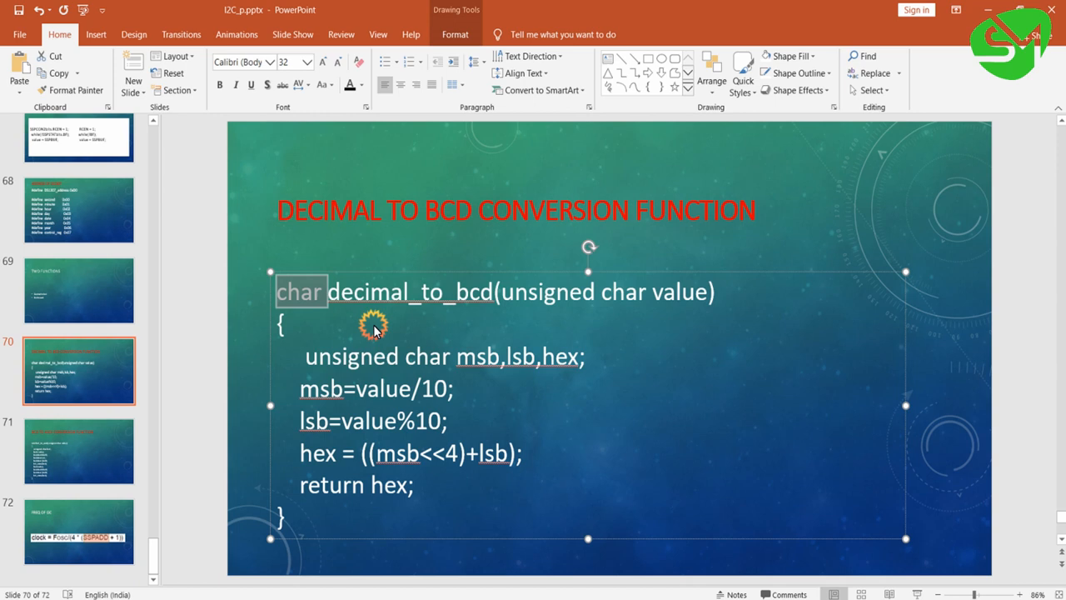
pyautogui.tripleClick(441, 356)
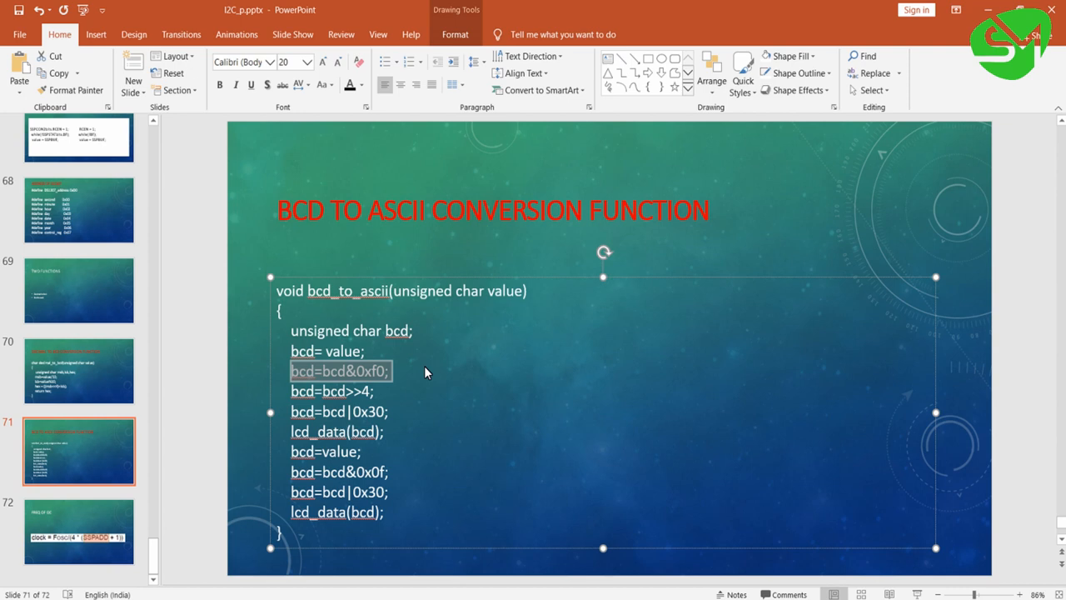
pyautogui.moveTo(391, 384)
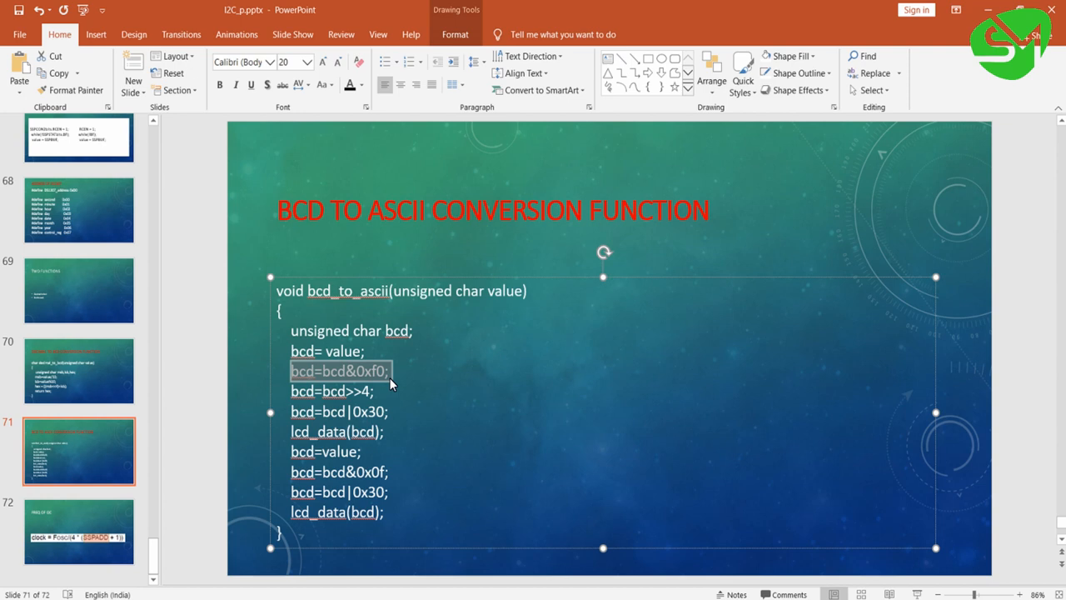
pyautogui.moveTo(381, 400)
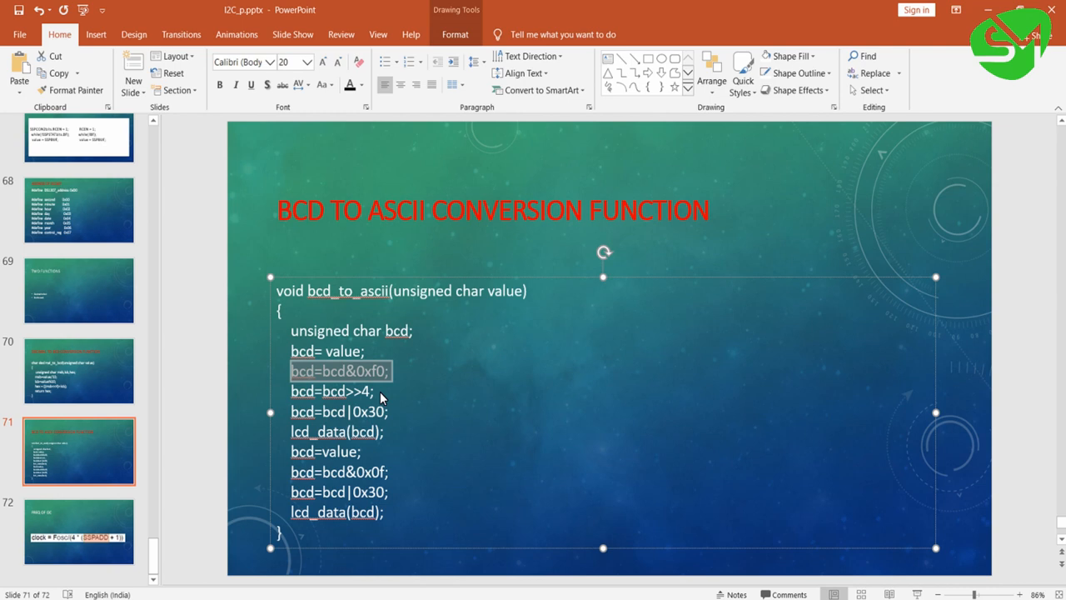
pyautogui.click(389, 412)
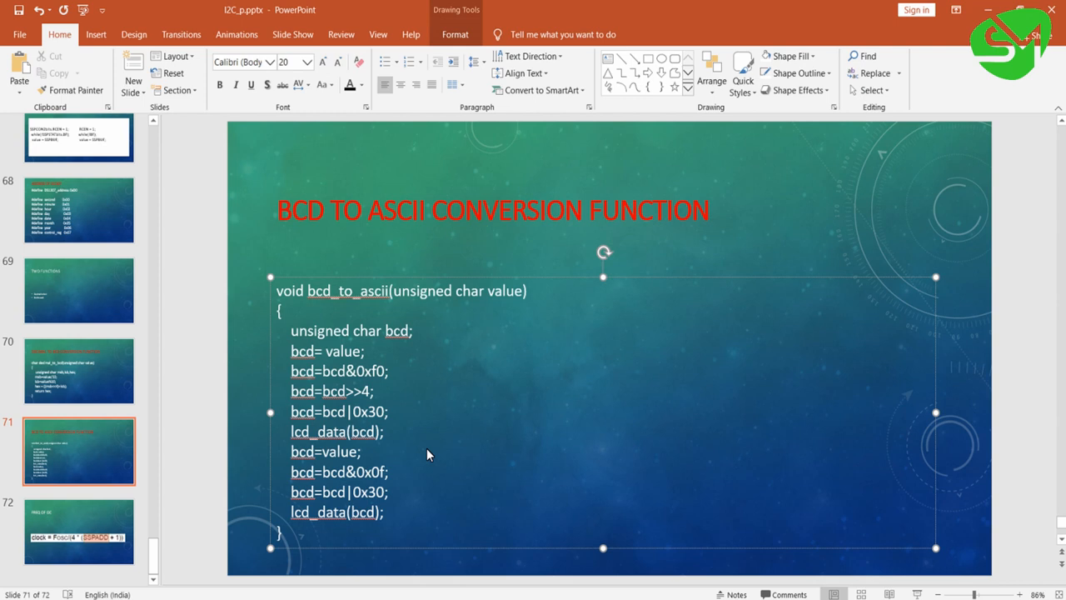
pyautogui.moveTo(335, 493)
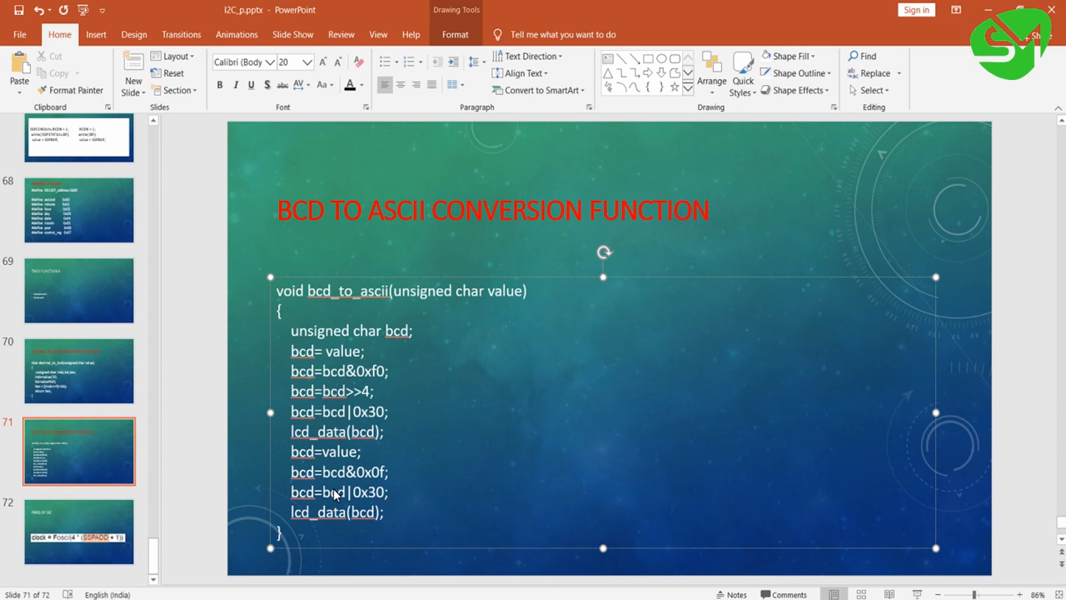
pyautogui.moveTo(429, 534)
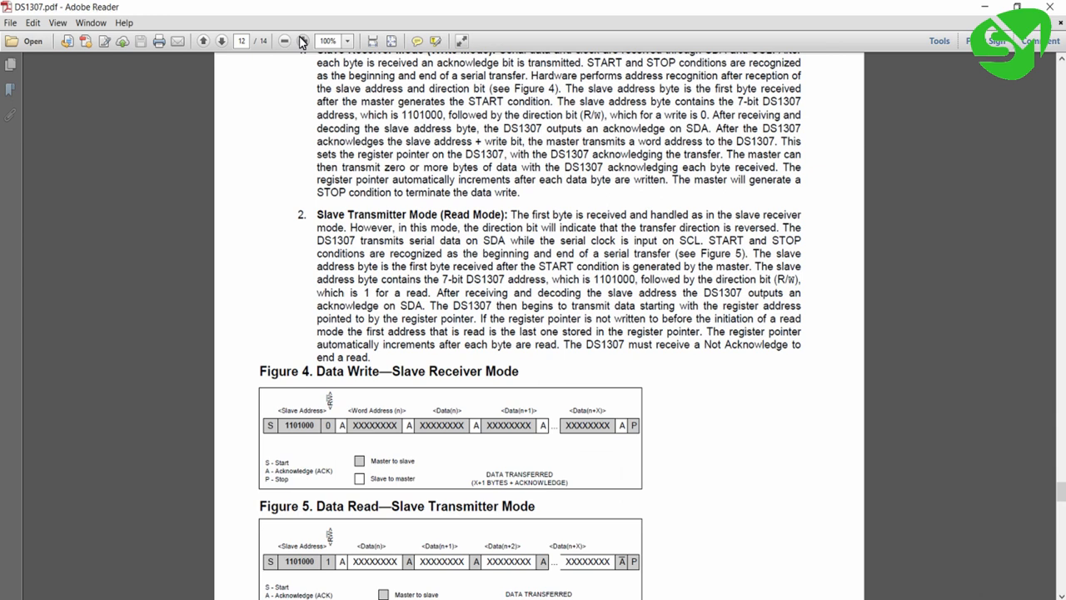
# Step: Enlarge the datasheet and scroll to page 9's OUT, SQWE and RS control register bits
pyautogui.click(304, 40)
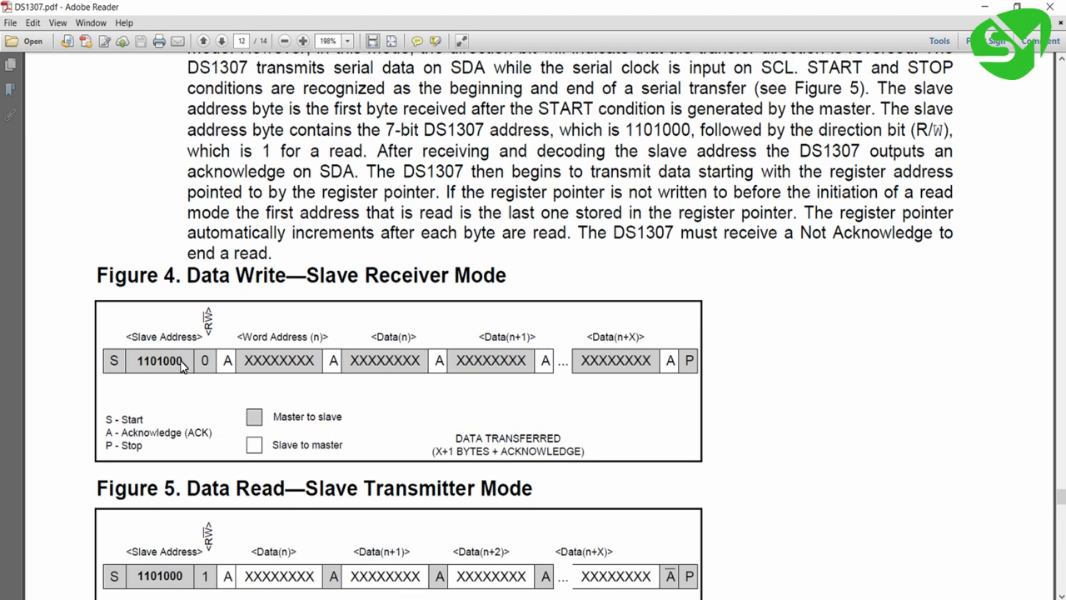
pyautogui.moveTo(175, 360)
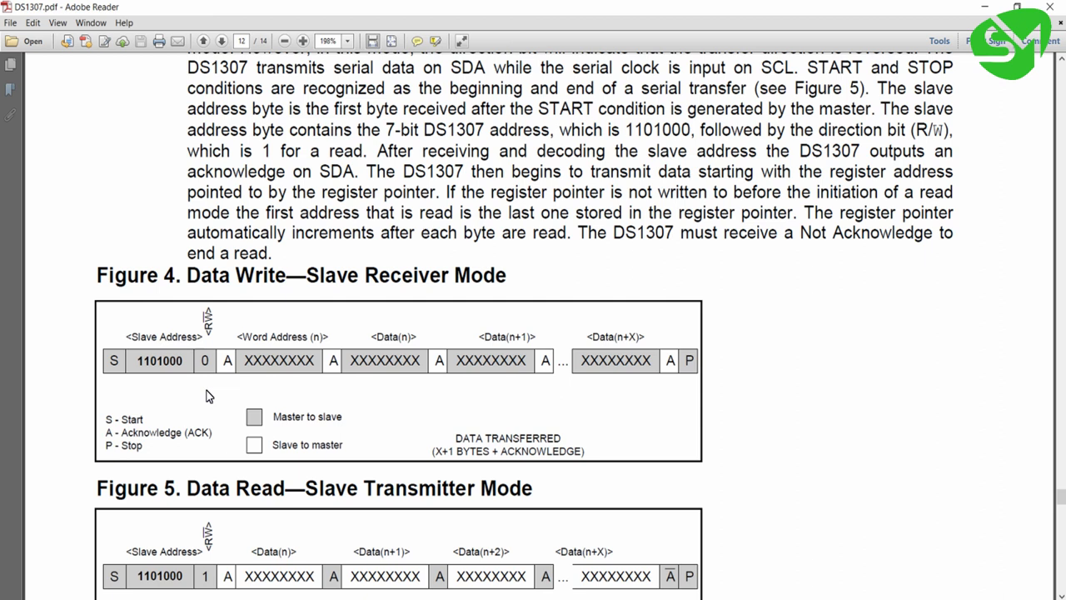
pyautogui.scroll(-3)
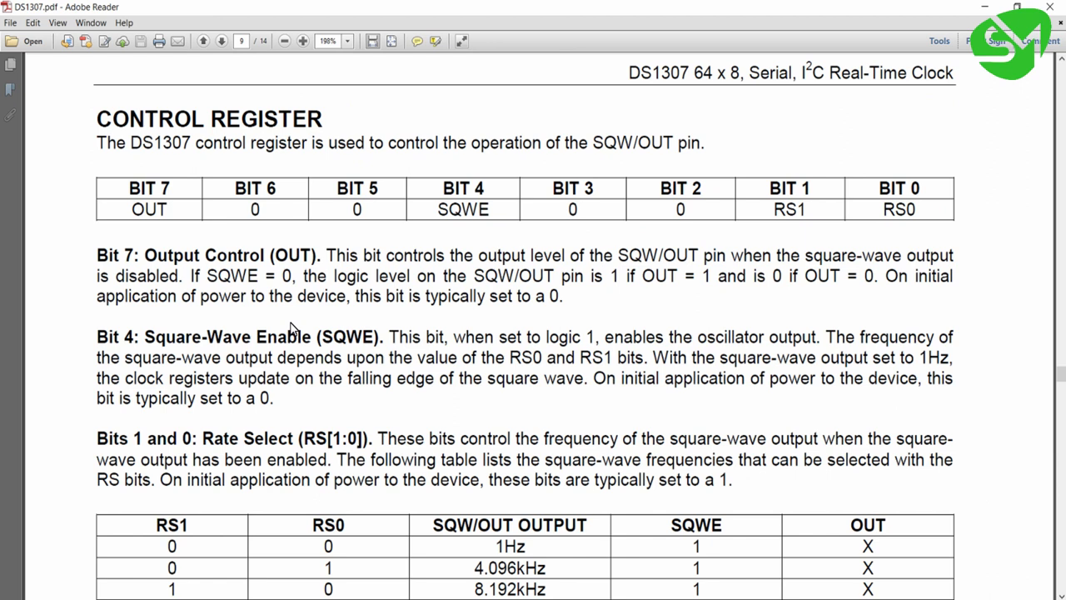
# Step: Return to PowerPoint slide 68 with the 0xD0 address and register defines
pyautogui.click(221, 41)
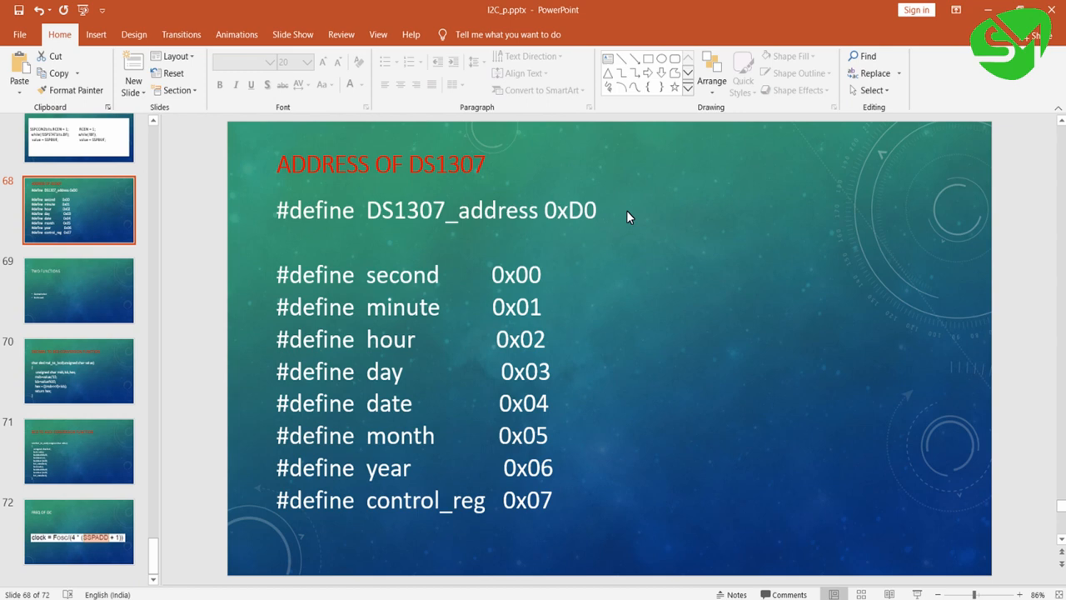
# Step: Select the DS1307_address 0xD0 #define on slide 68
pyautogui.click(437, 210)
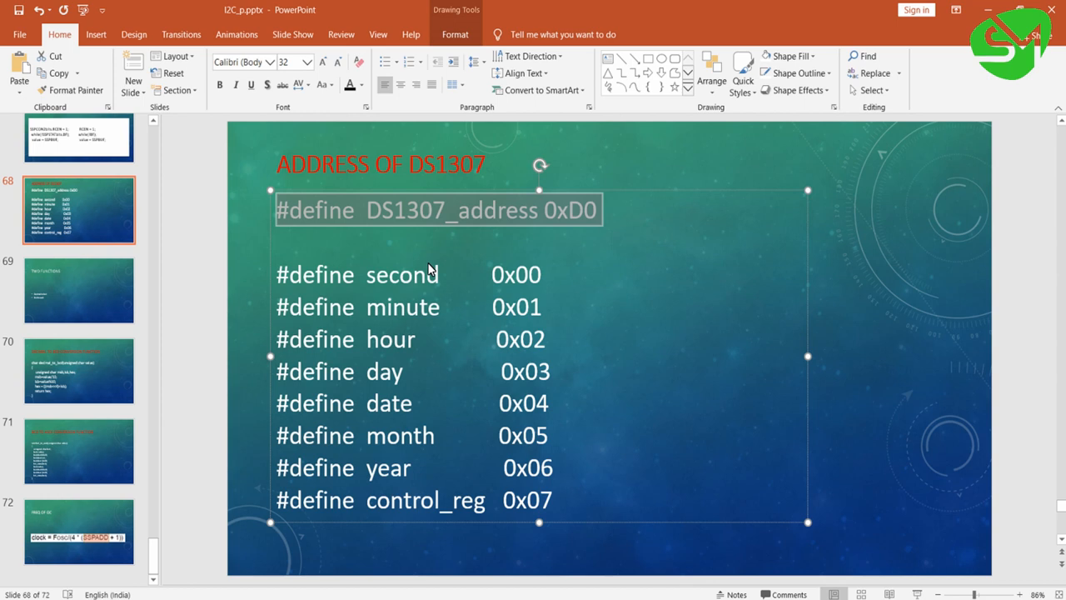
pyautogui.moveTo(566, 328)
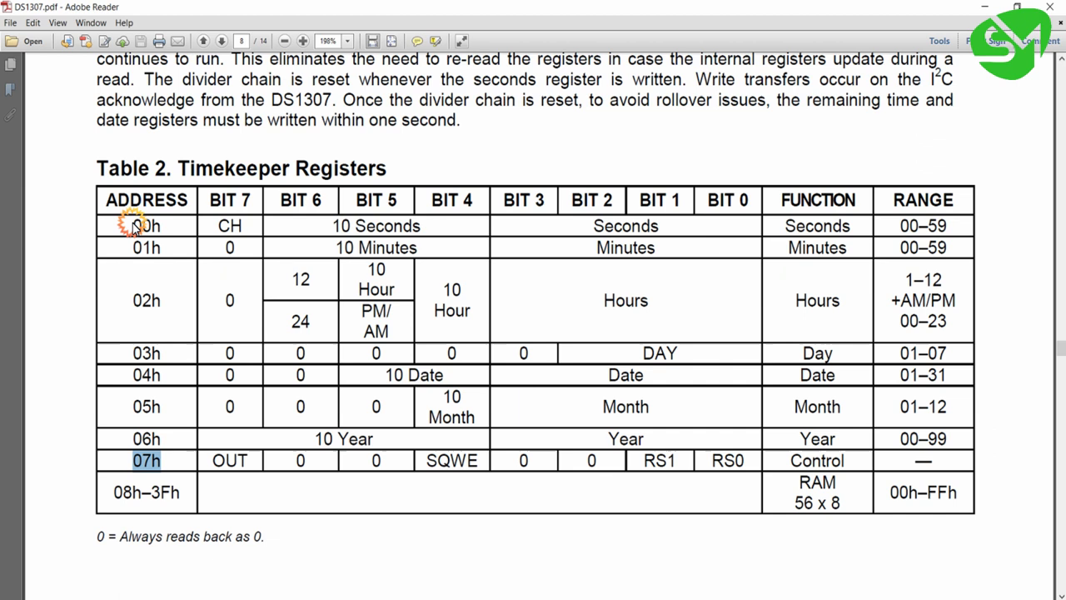
pyautogui.click(146, 226)
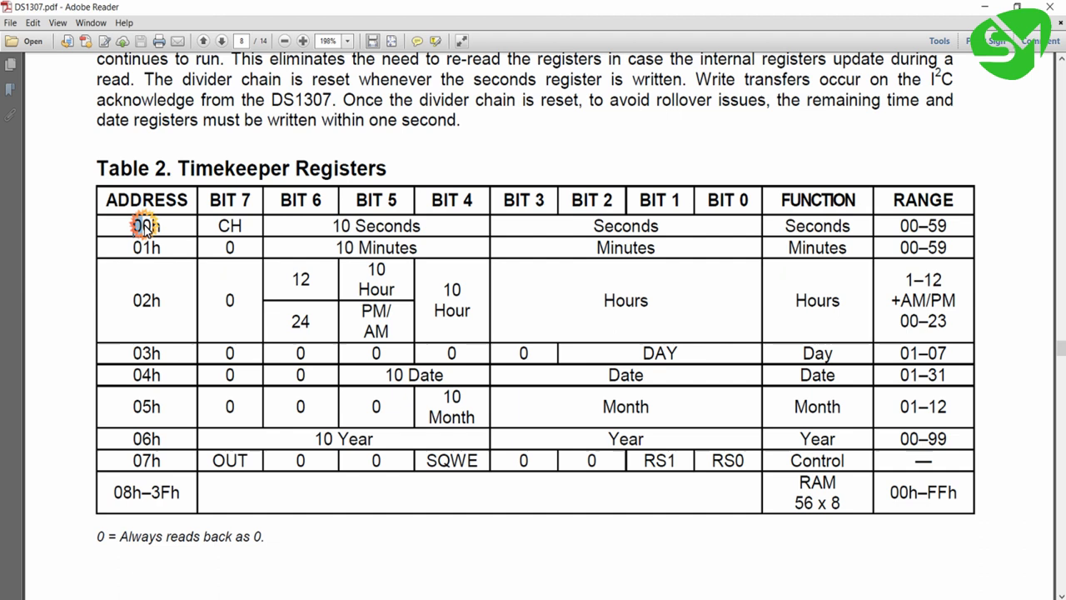